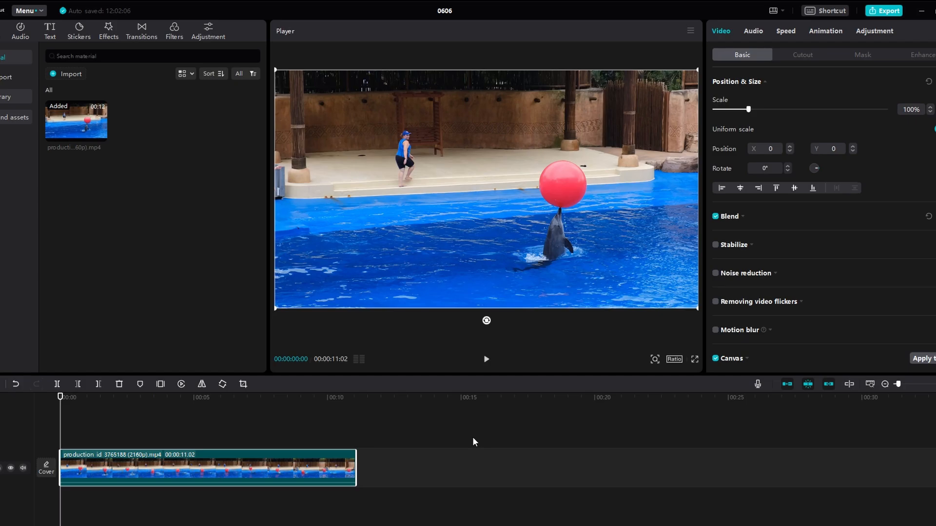
mouse_move(451, 449)
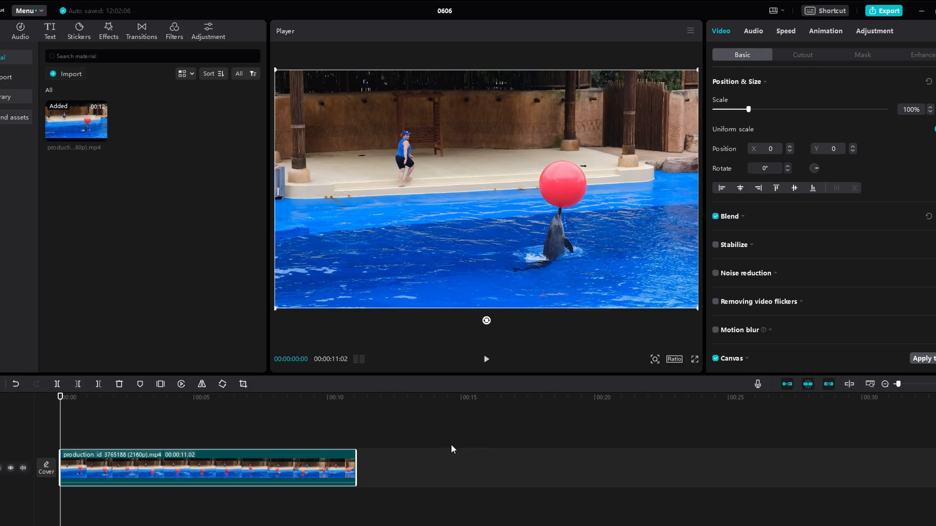
- Apply the Rotate intro animation to the dolphin clip and return to its Video properties
click(874, 30)
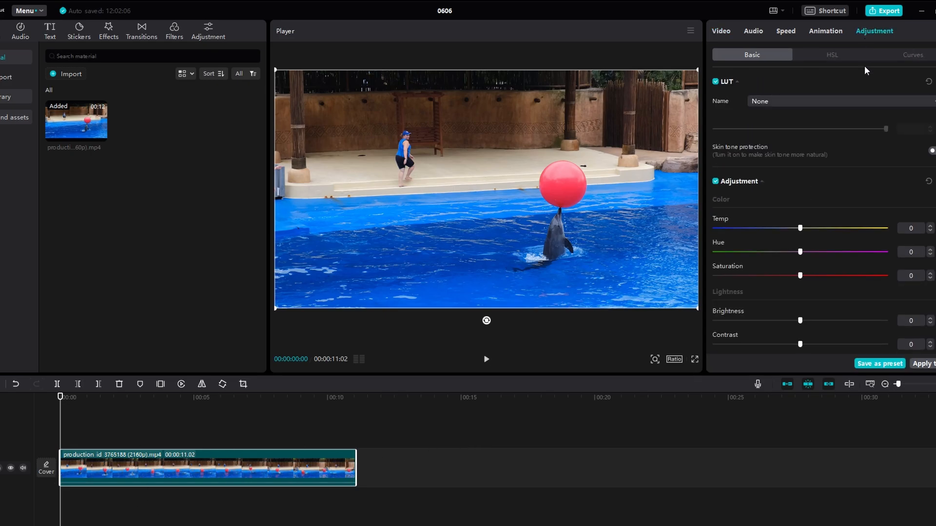
click(826, 30)
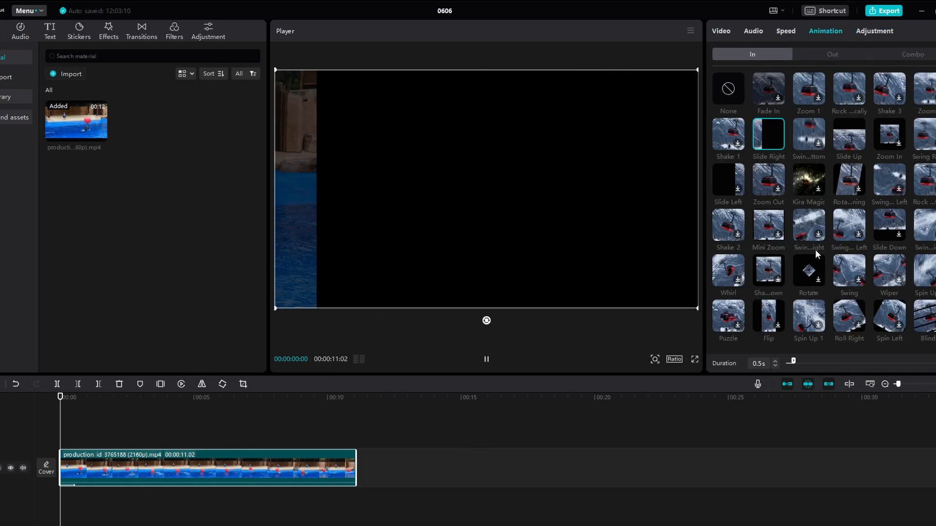
click(808, 275)
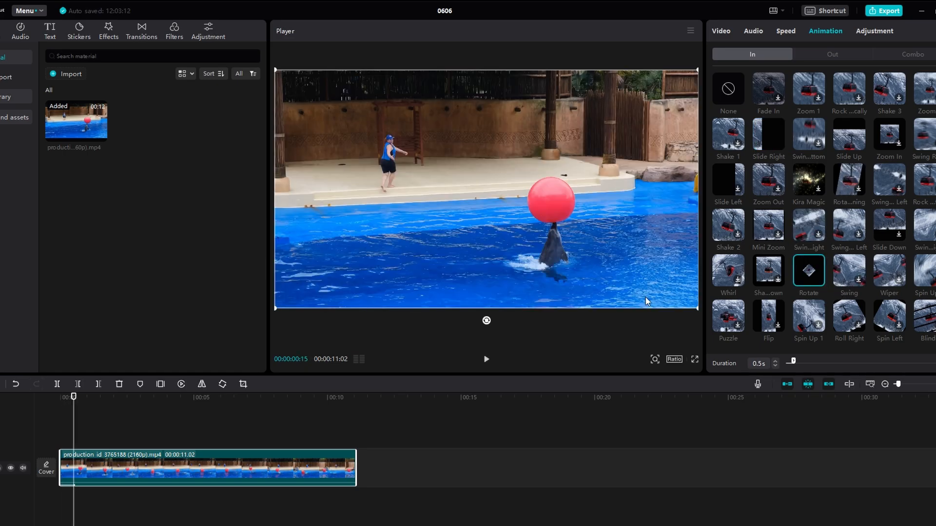
click(723, 25)
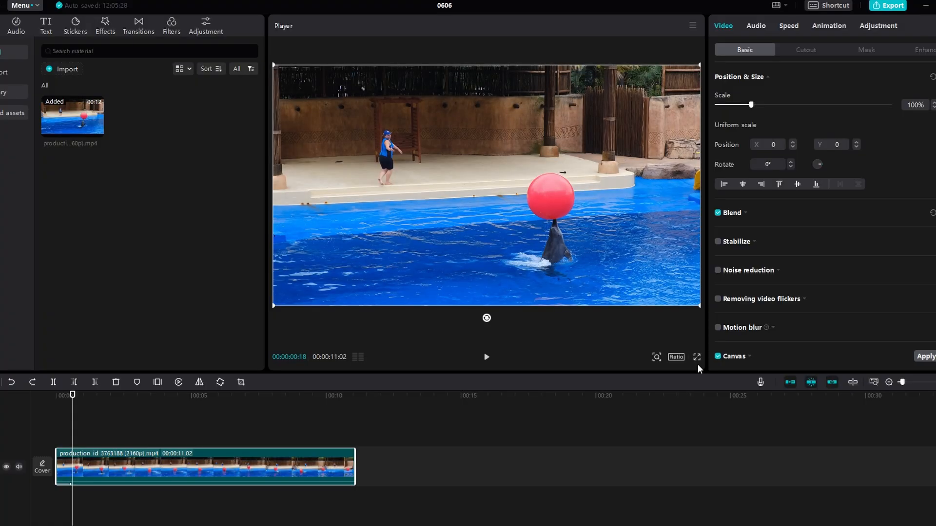
- Crop the dolphin clip to a shorter, wider frame, removing its border
click(240, 382)
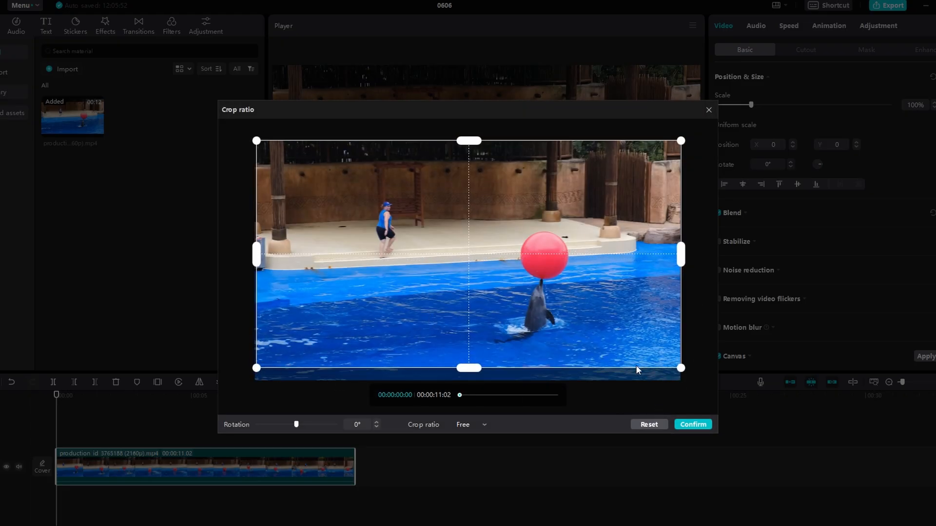
click(692, 424)
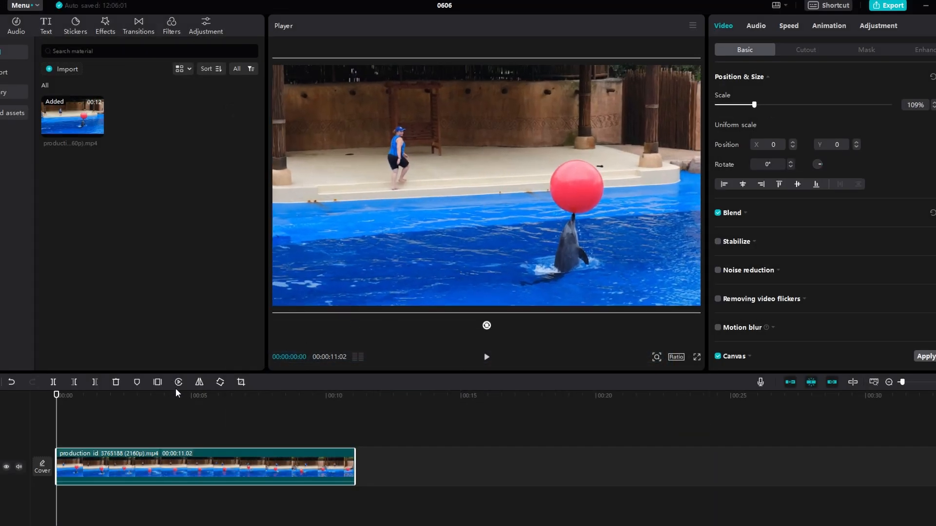
mouse_move(227, 408)
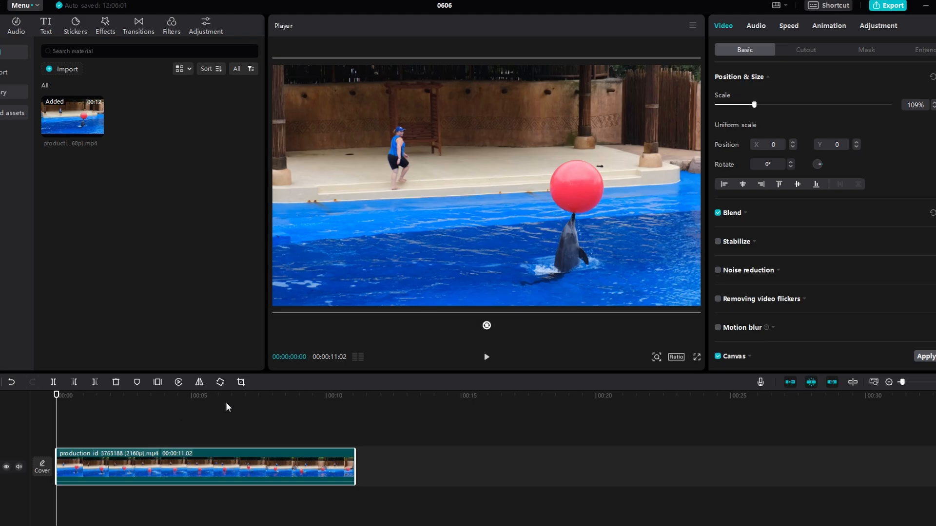